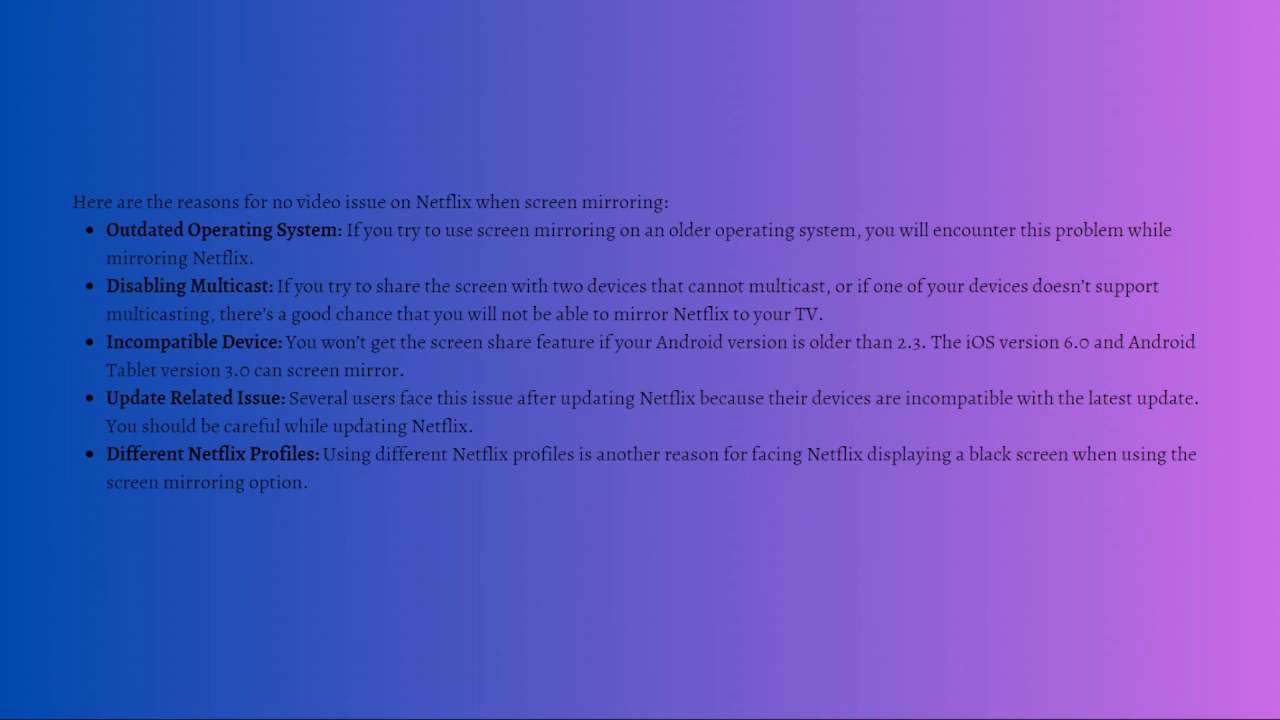
mouse_move(180, 456)
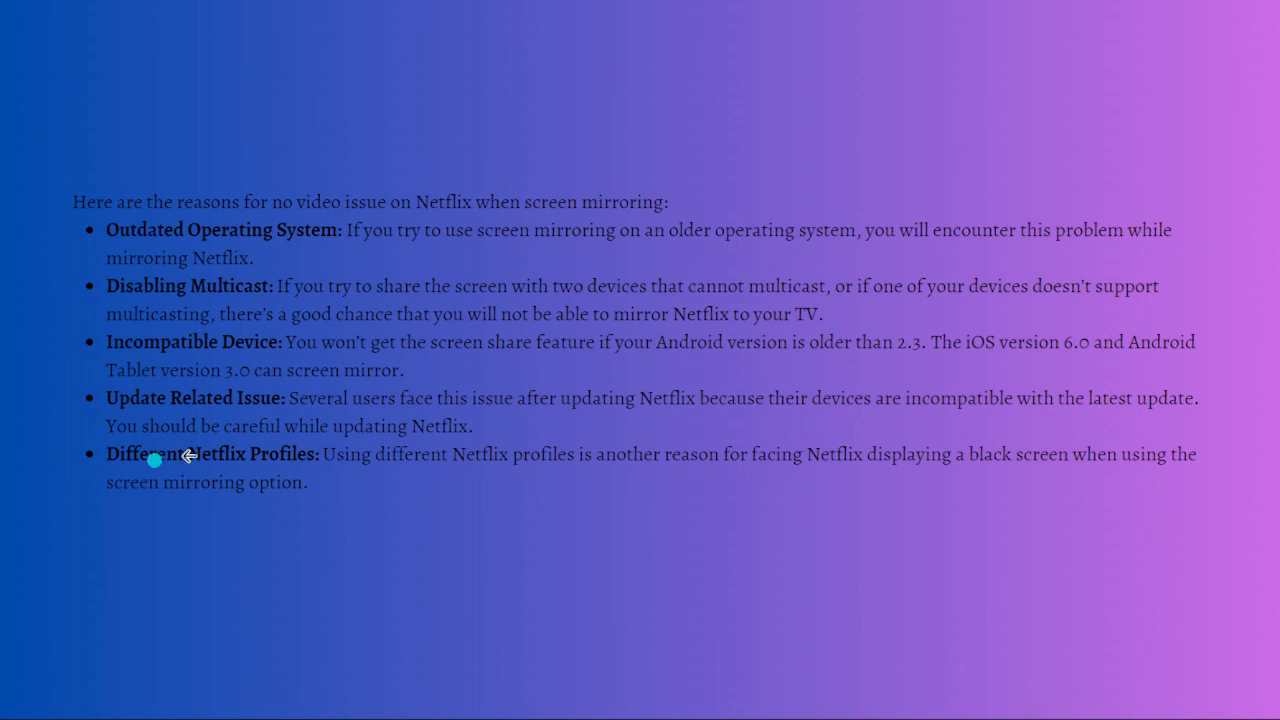
mouse_move(204, 410)
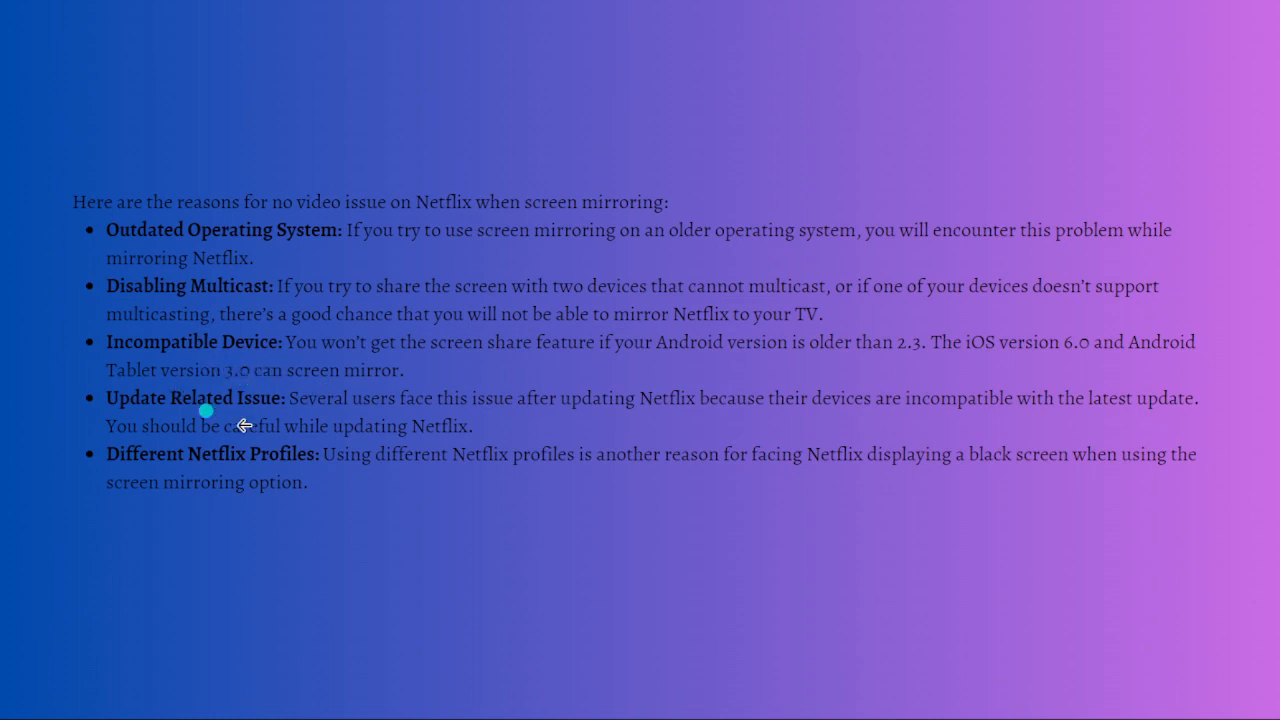
mouse_move(222, 480)
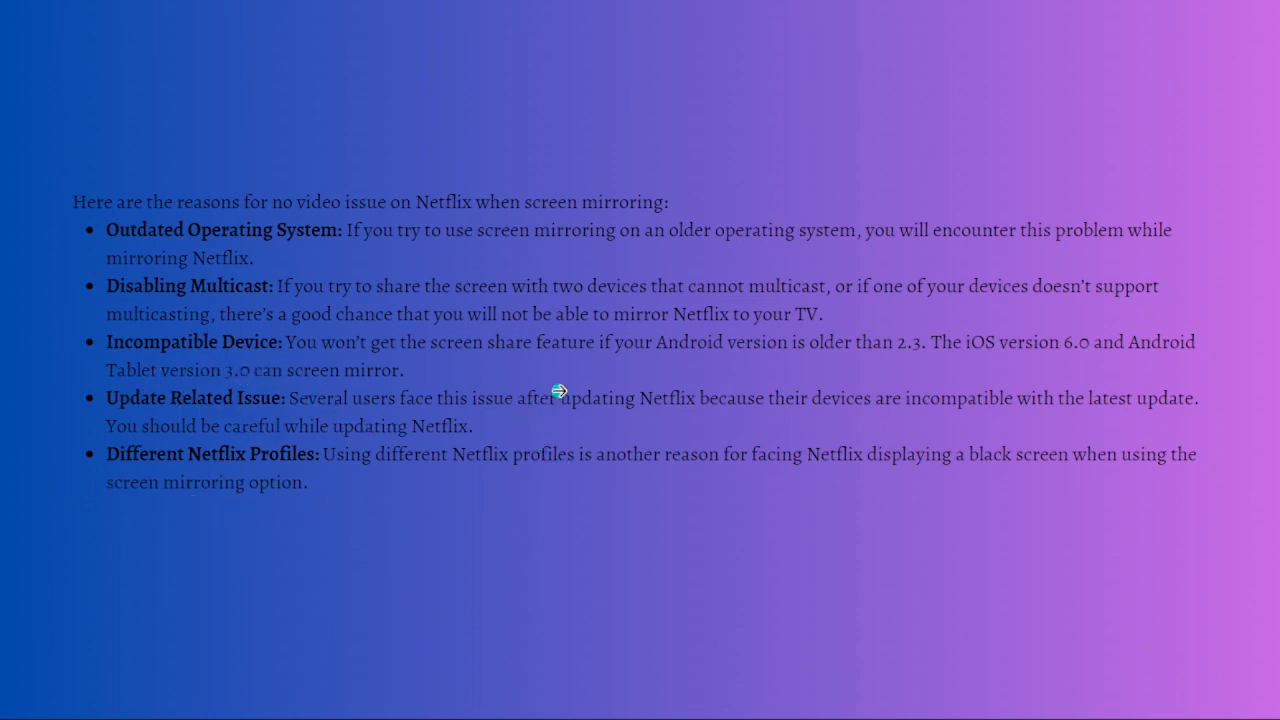
mouse_move(930, 418)
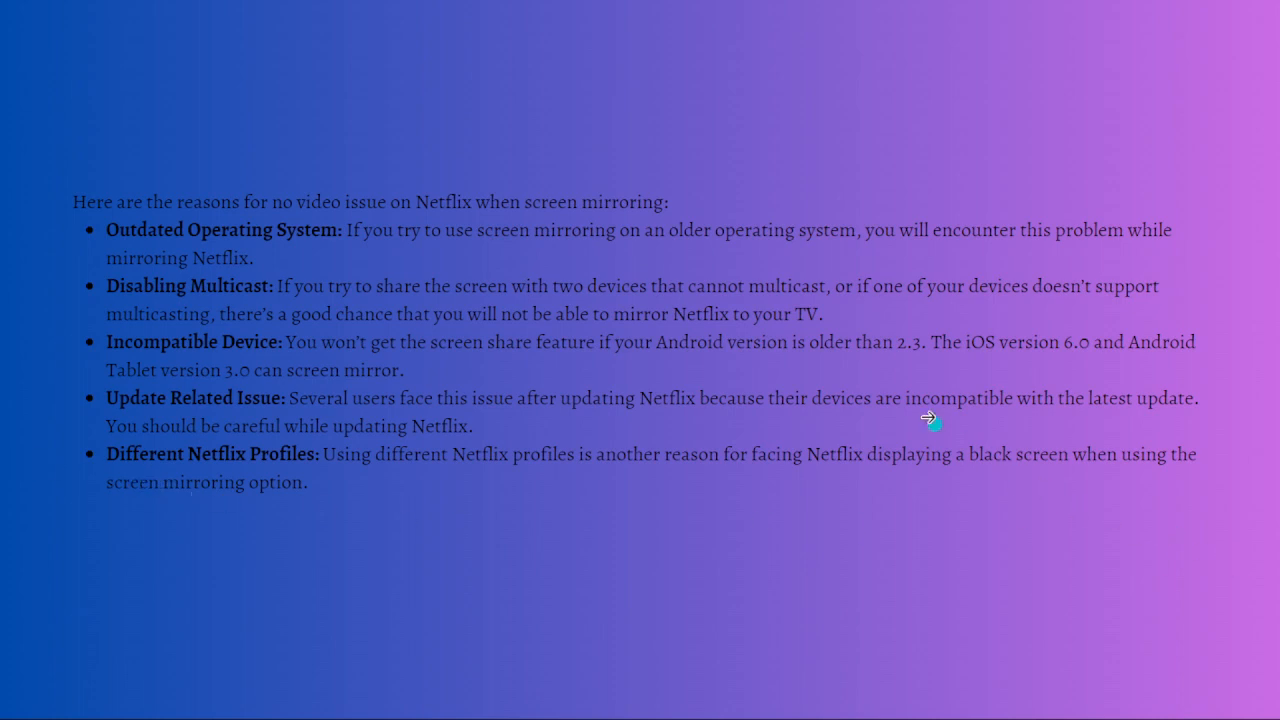
mouse_move(932, 374)
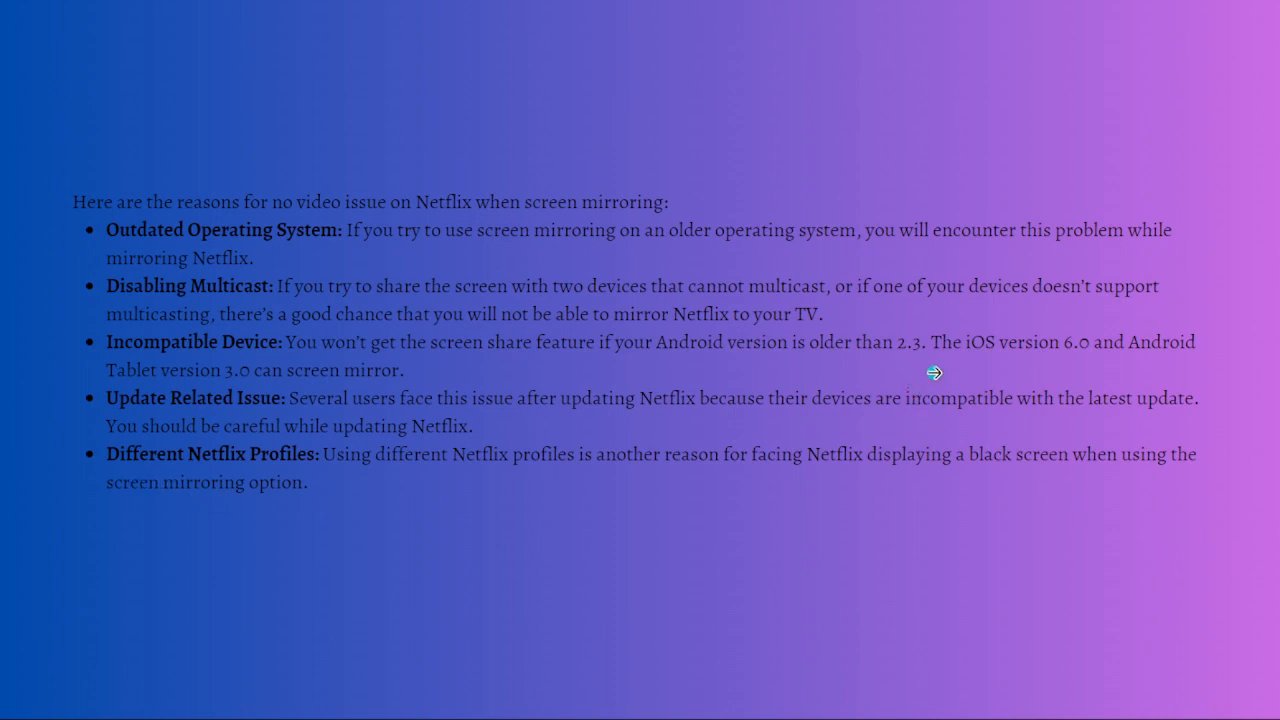
mouse_move(1072, 360)
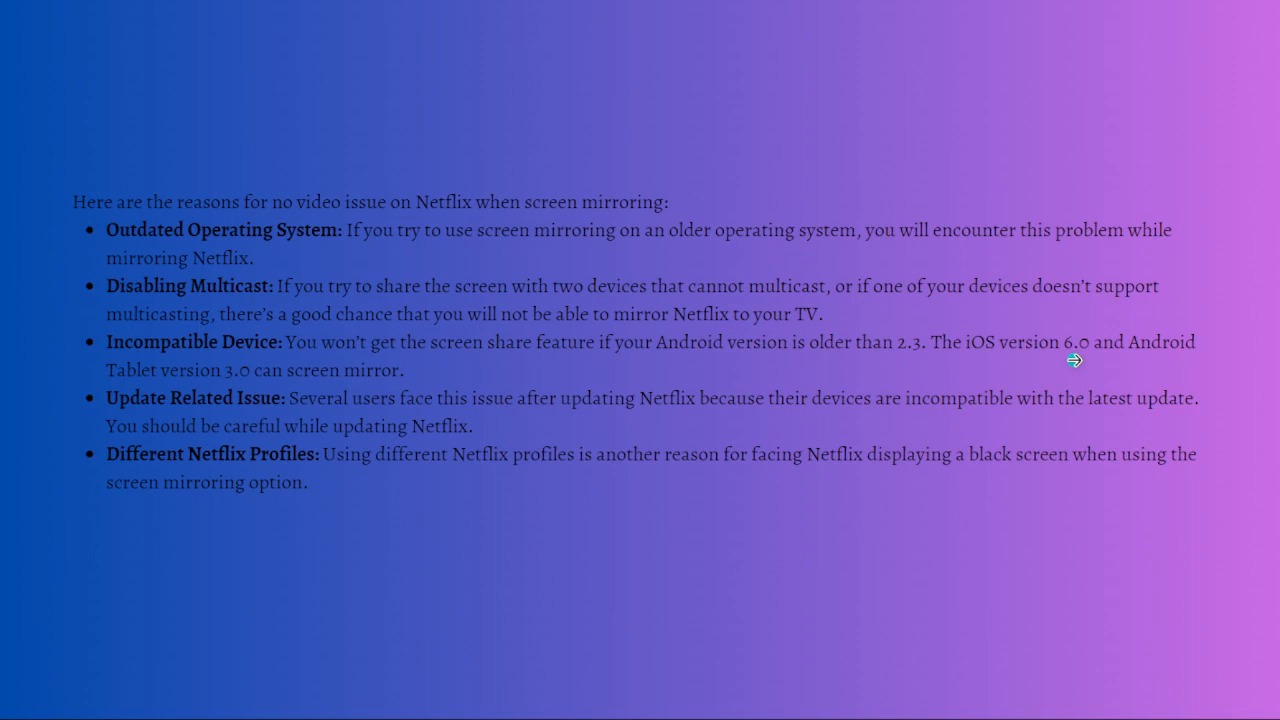
mouse_move(1070, 388)
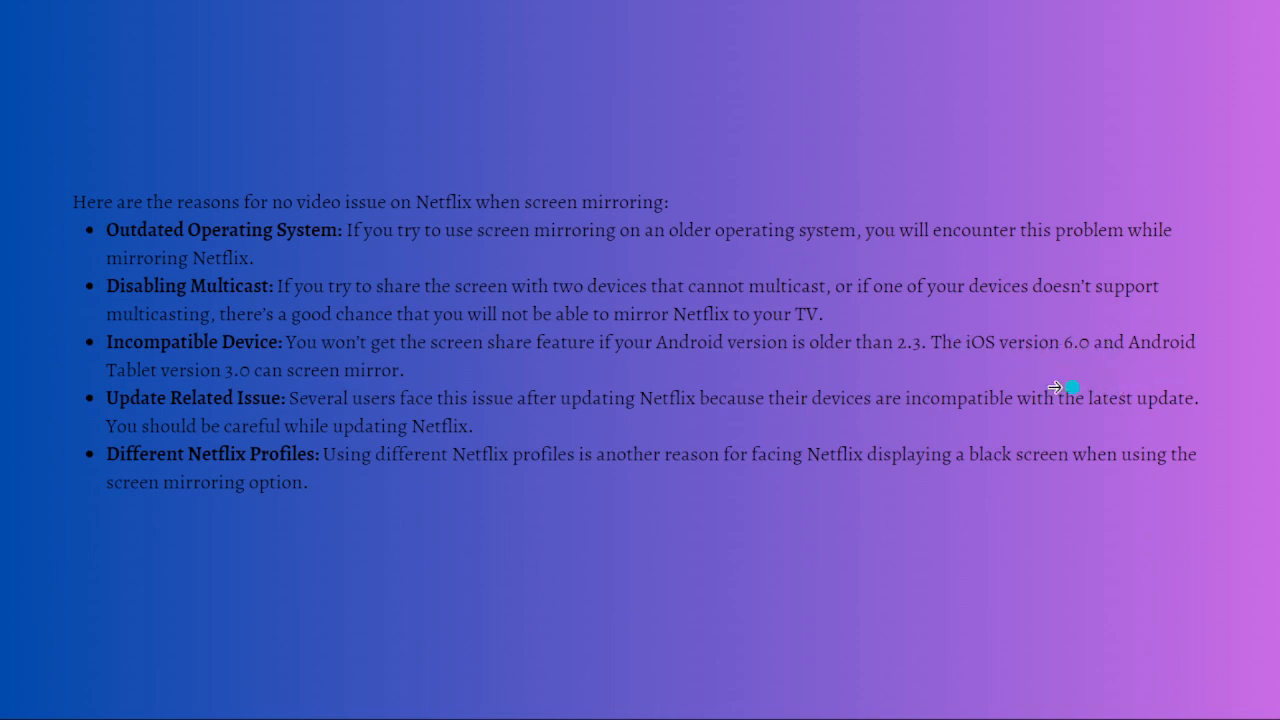
mouse_move(236, 396)
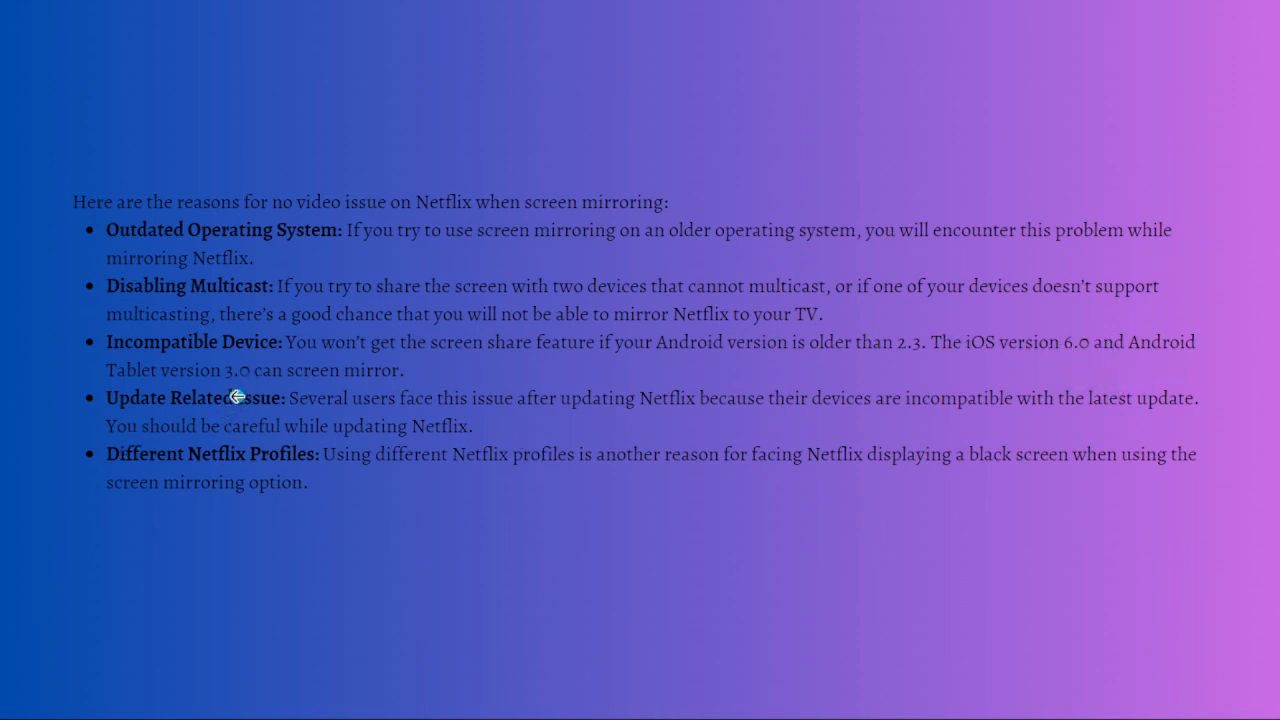
mouse_move(4, 428)
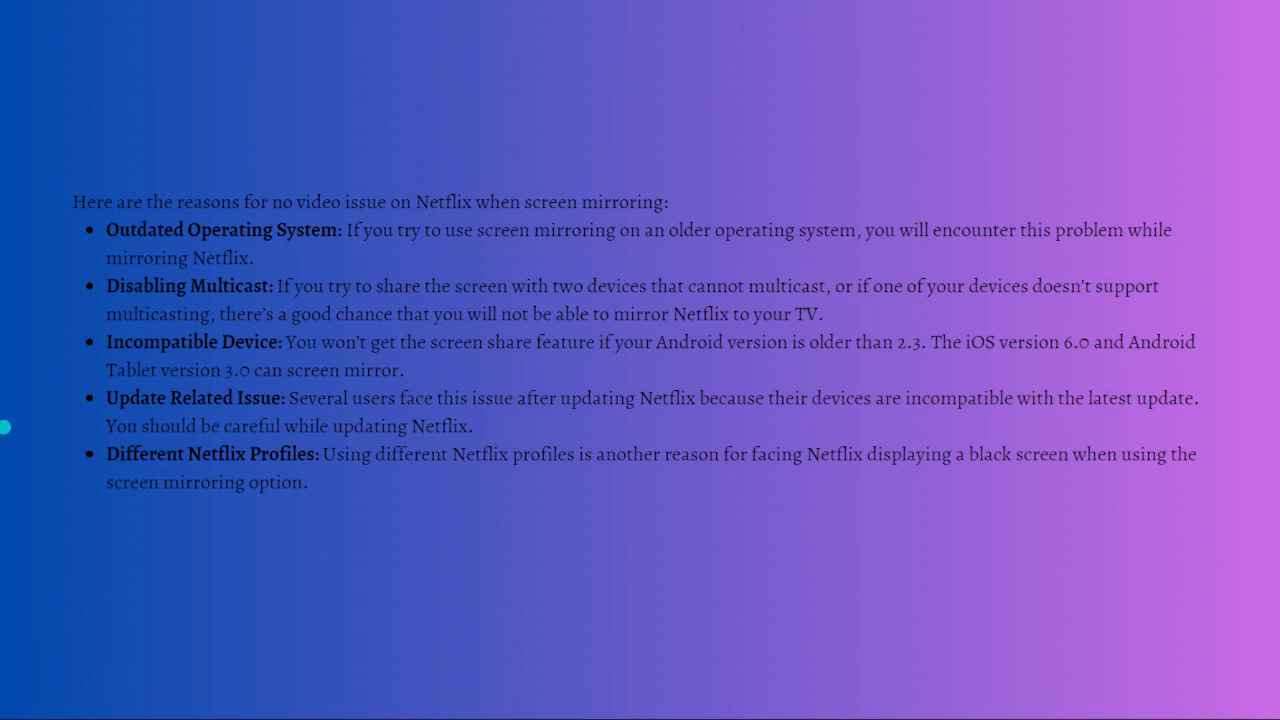
mouse_move(268, 438)
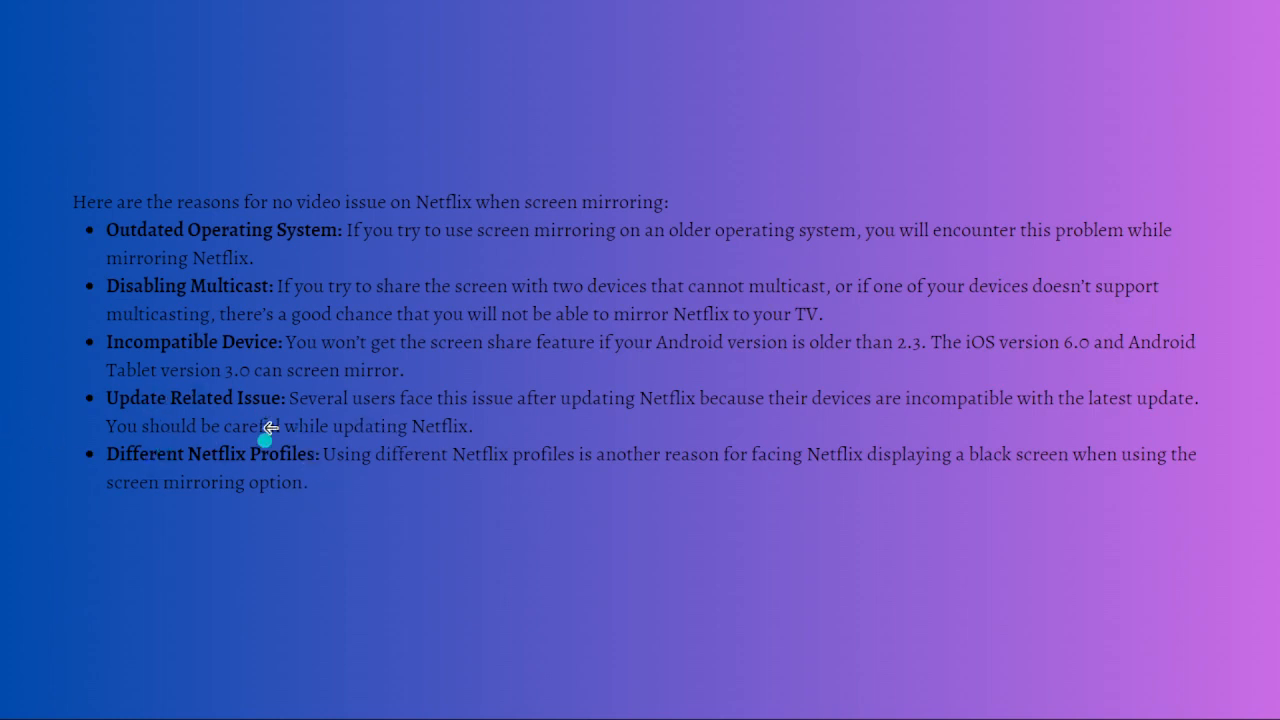
mouse_move(170, 470)
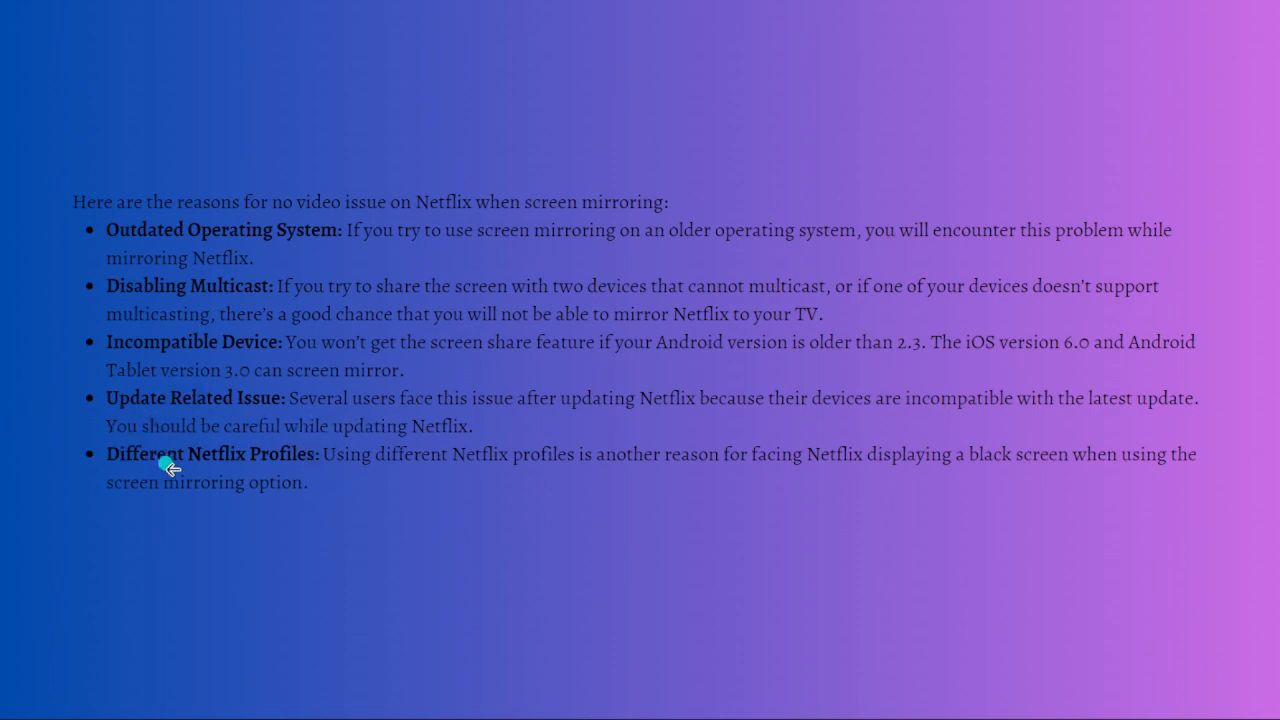
mouse_move(414, 452)
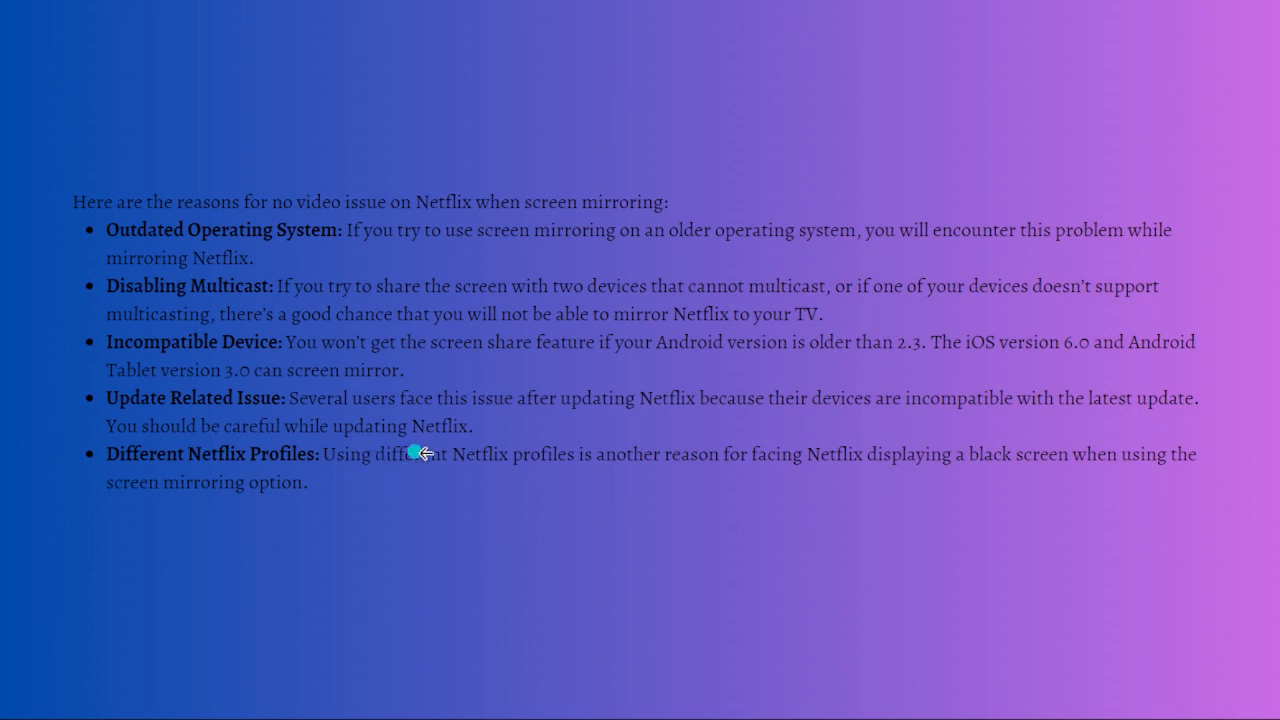
mouse_move(722, 432)
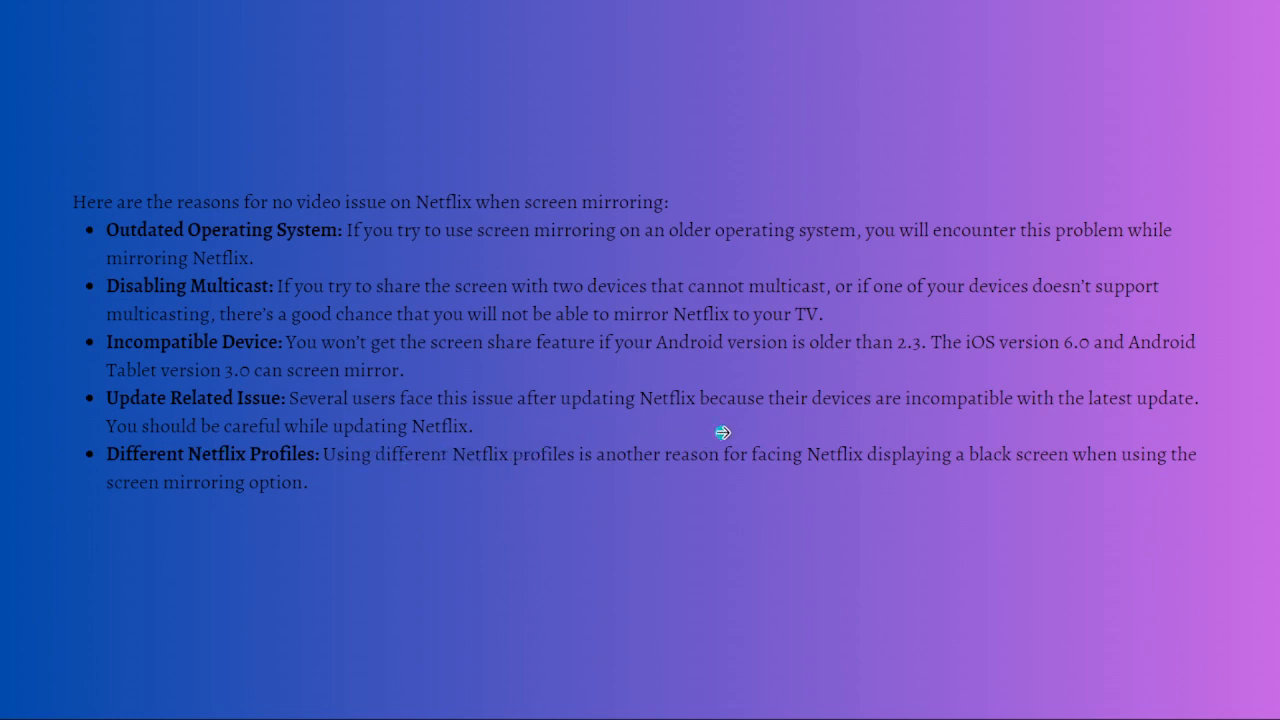
mouse_move(750, 448)
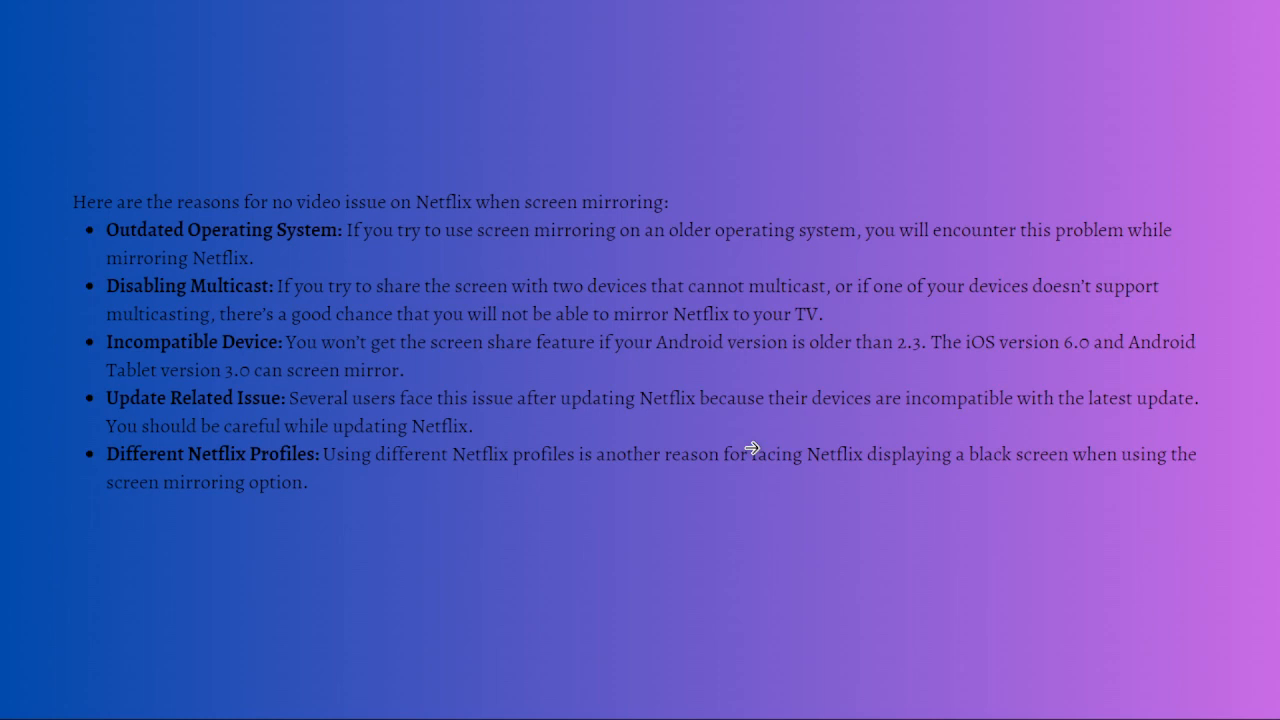
mouse_move(164, 442)
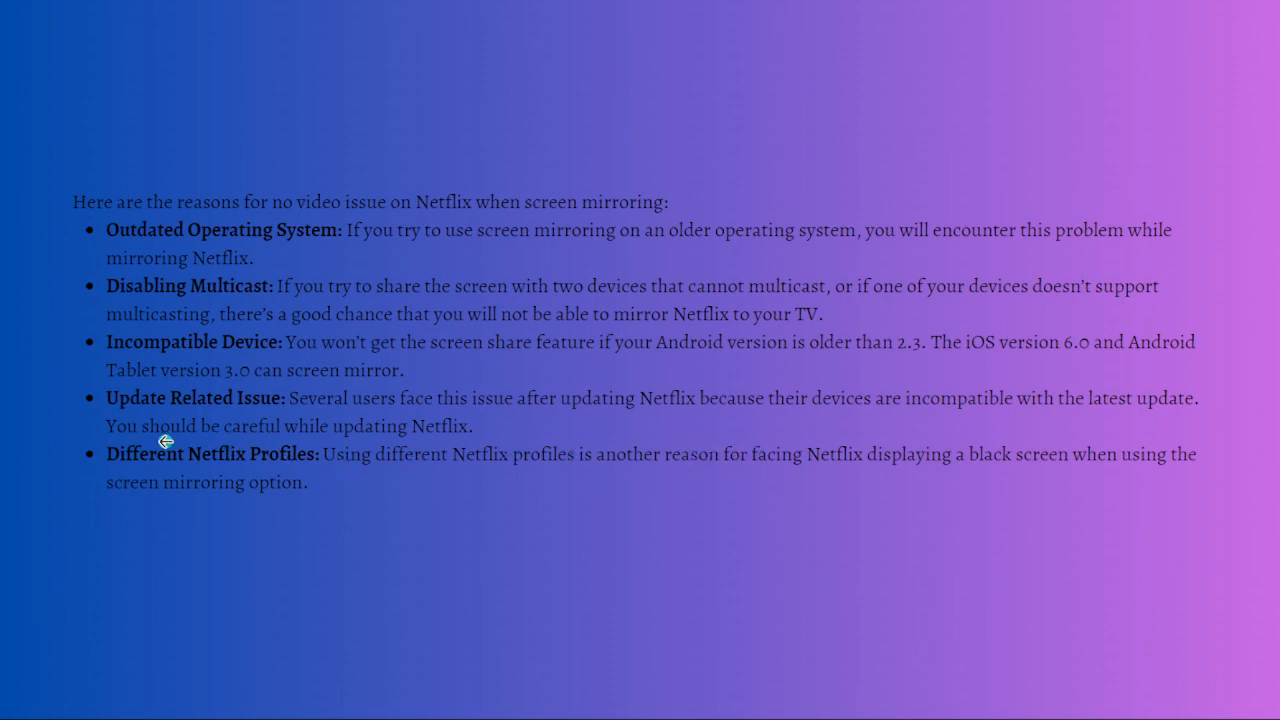
mouse_move(424, 504)
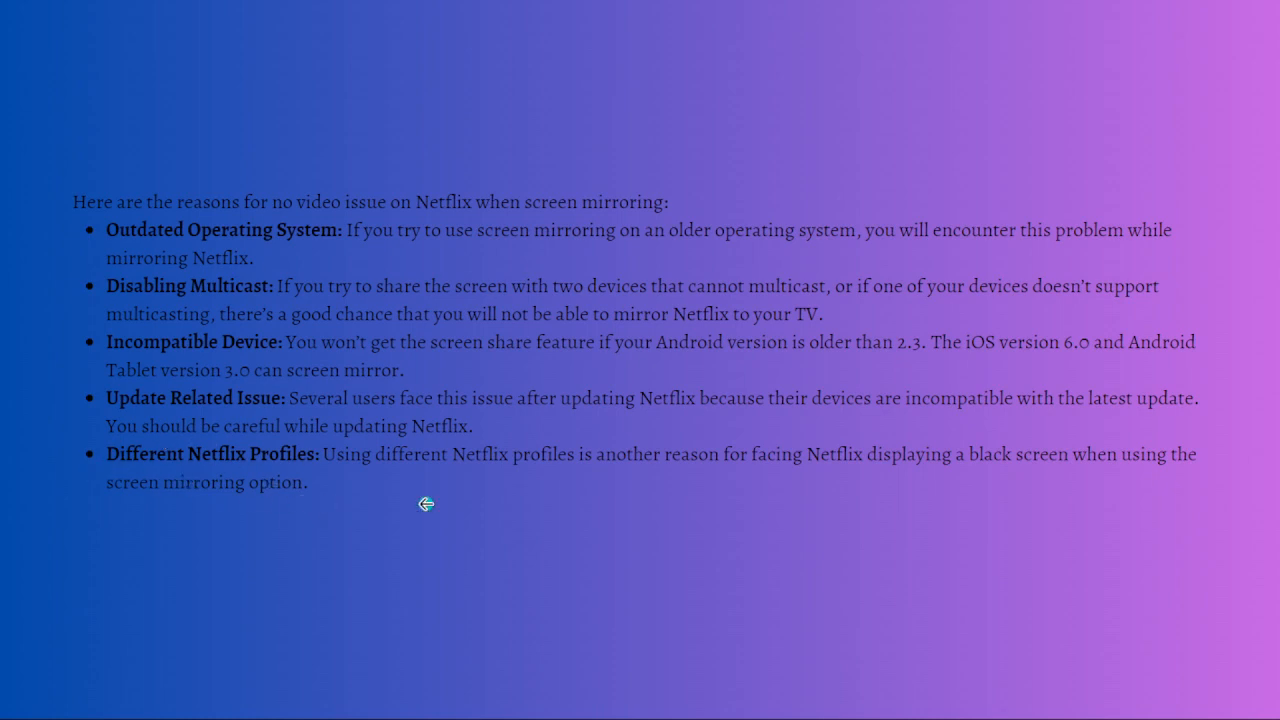
mouse_move(260, 600)
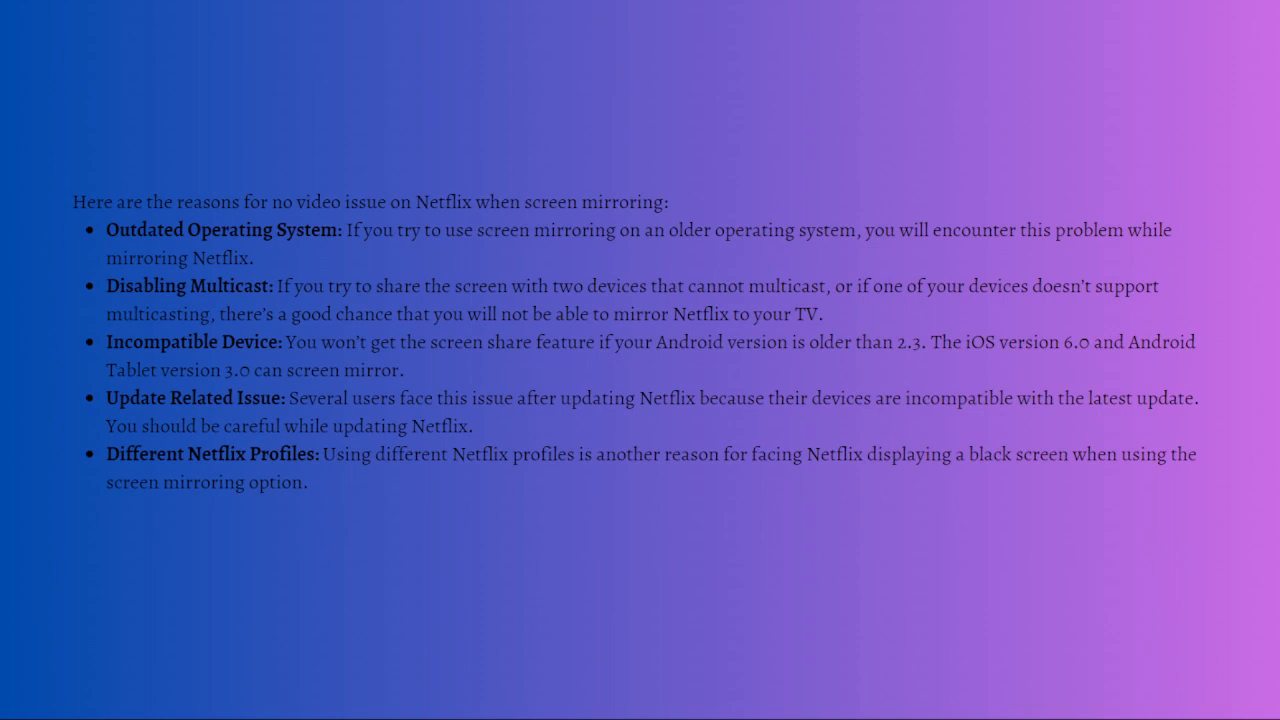
mouse_move(570, 628)
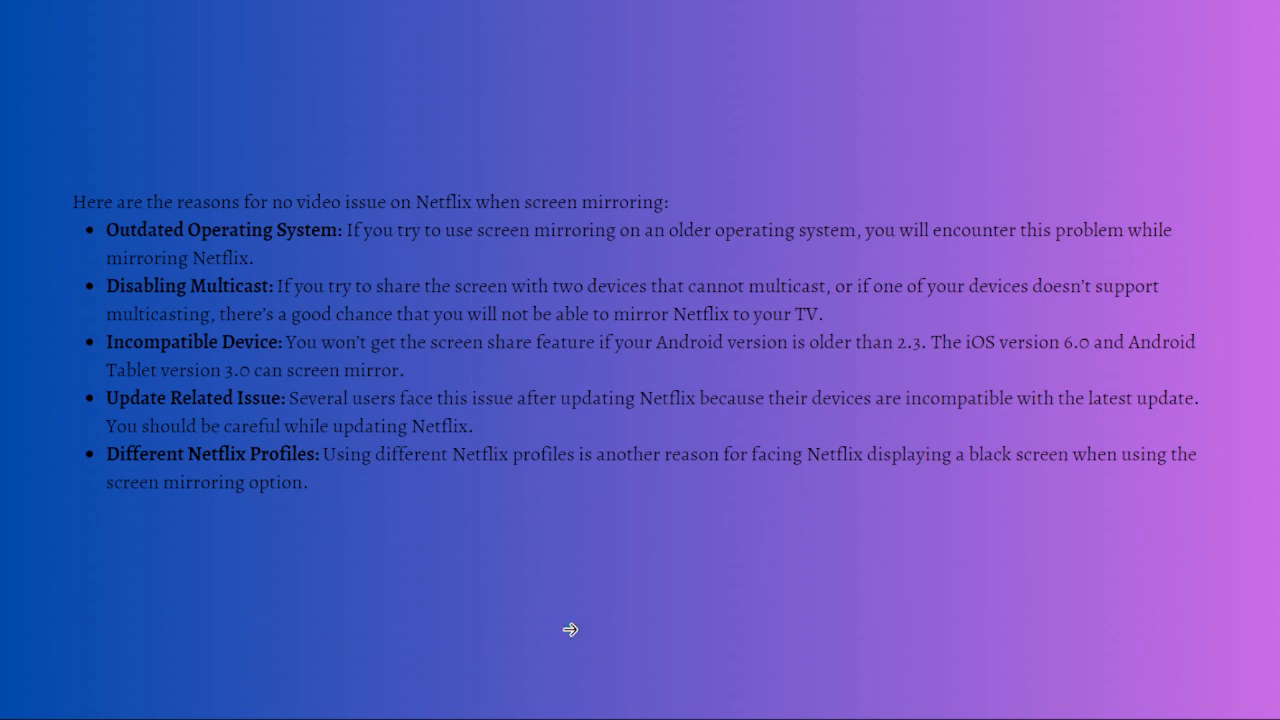